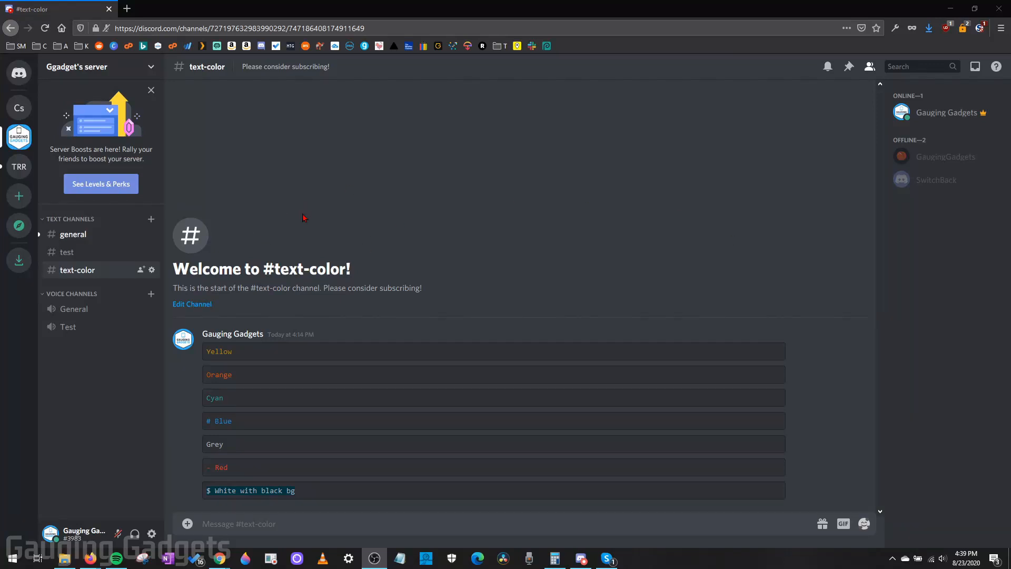
{"action": "mouse_move", "coordinate": [352, 288]}
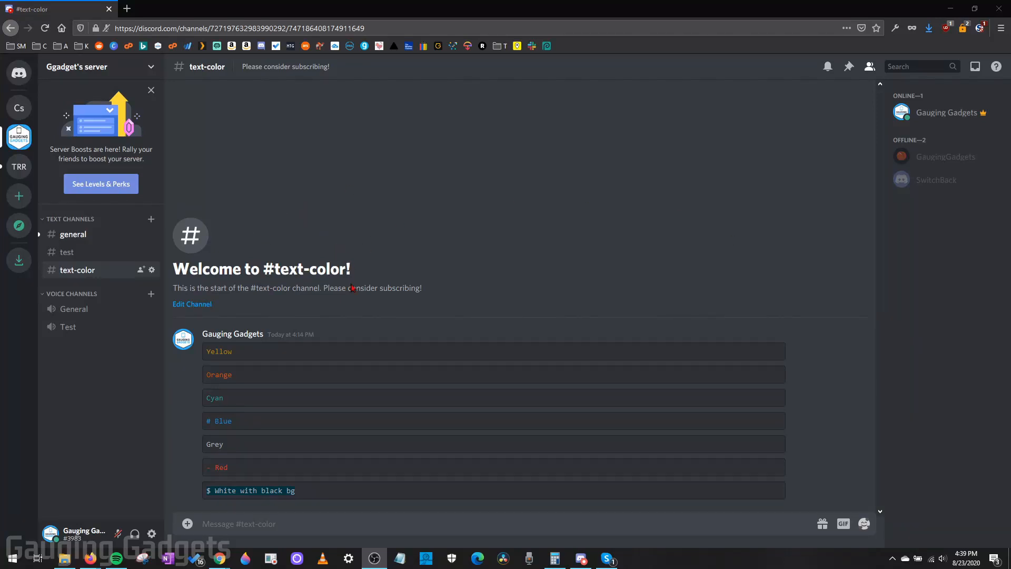
{"action": "mouse_move", "coordinate": [271, 407]}
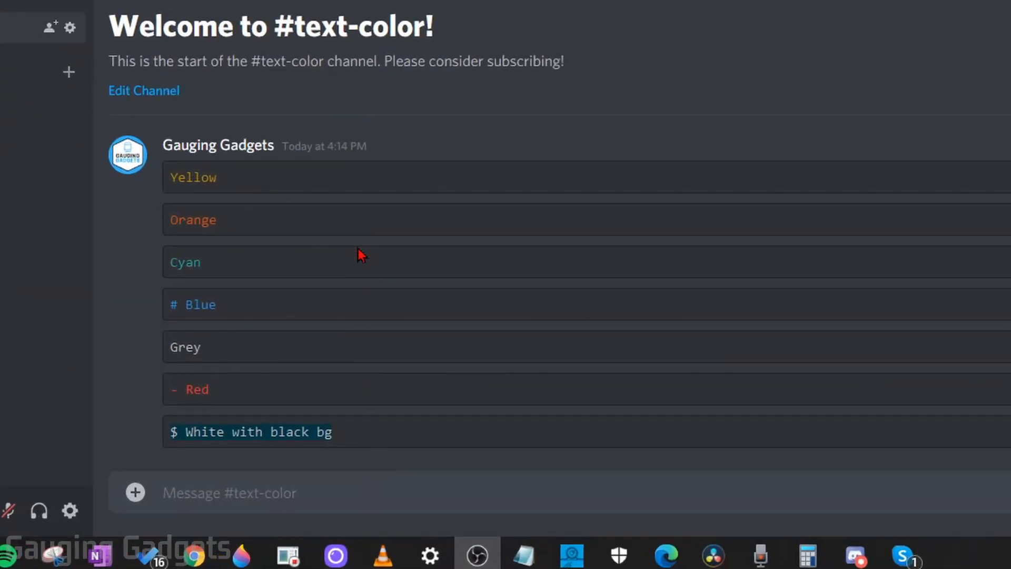
{"action": "mouse_move", "coordinate": [496, 114]}
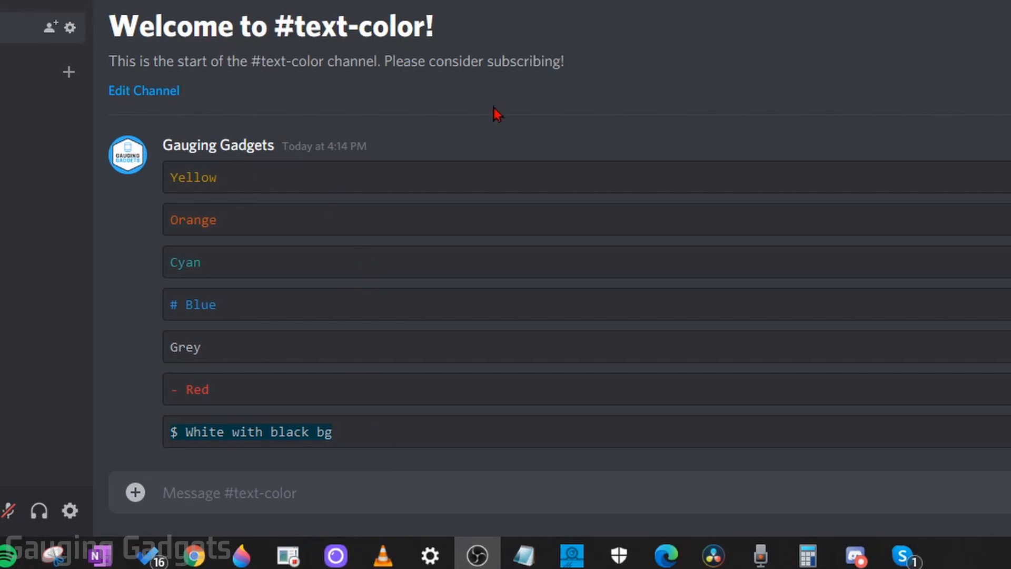
{"action": "mouse_move", "coordinate": [267, 151]}
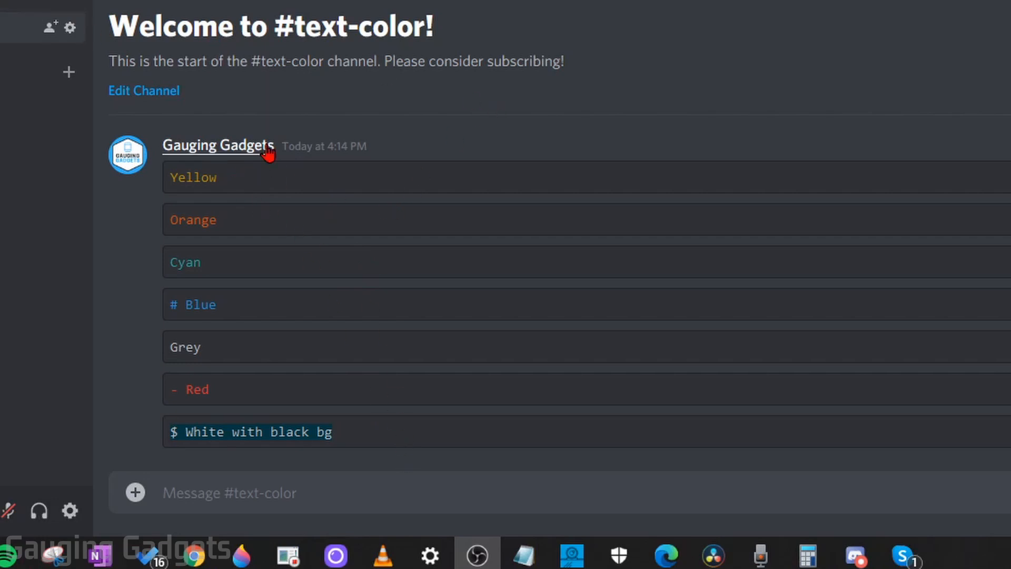
{"action": "mouse_move", "coordinate": [439, 212]}
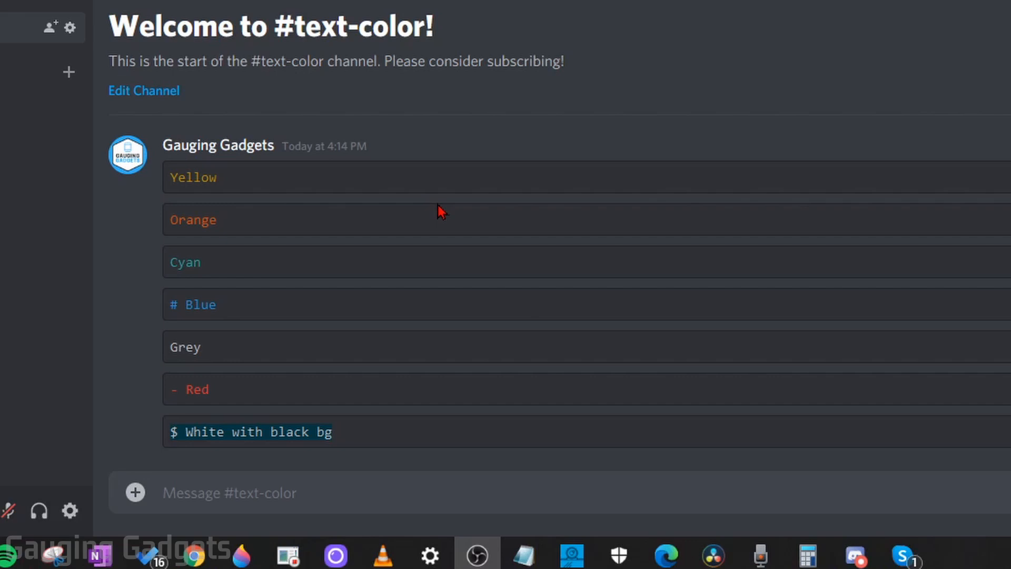
{"action": "mouse_move", "coordinate": [271, 179]}
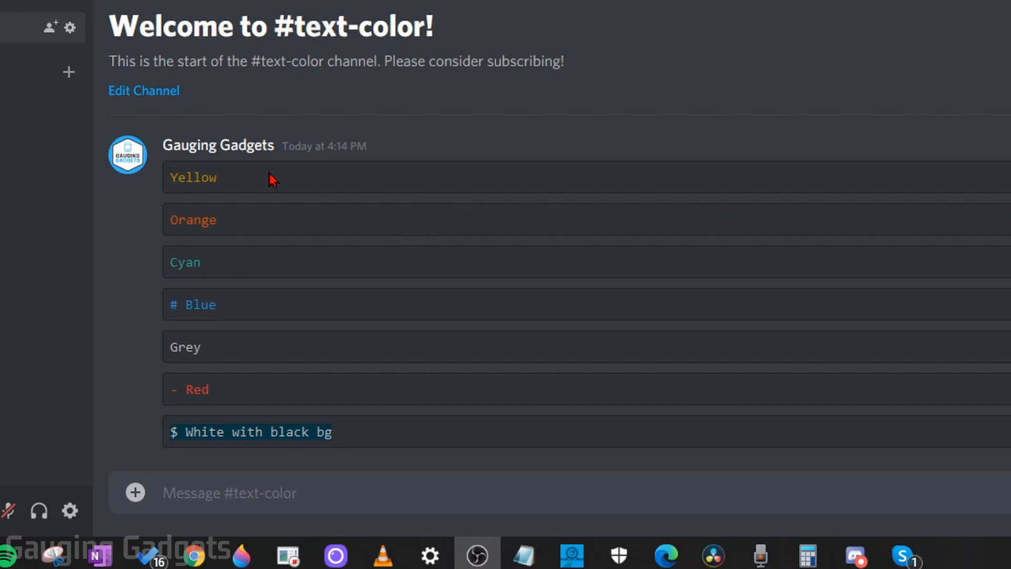
{"action": "mouse_move", "coordinate": [416, 261]}
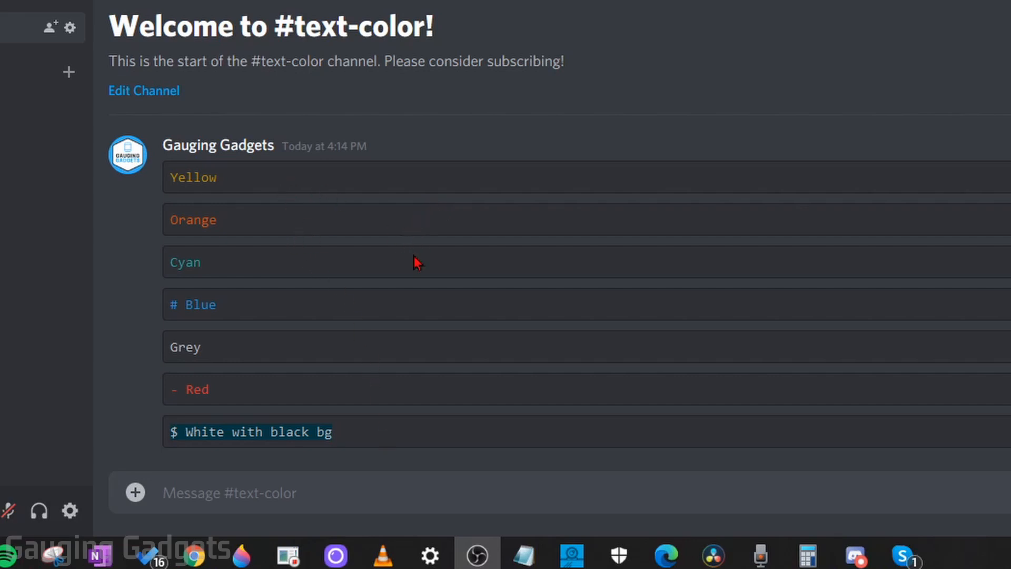
{"action": "mouse_move", "coordinate": [454, 287]}
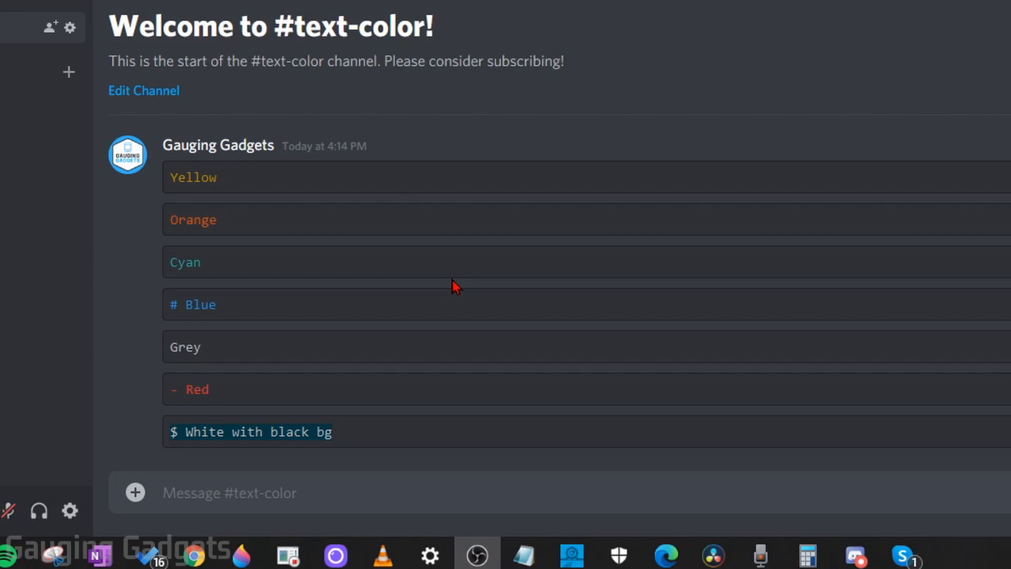
{"action": "mouse_move", "coordinate": [431, 279]}
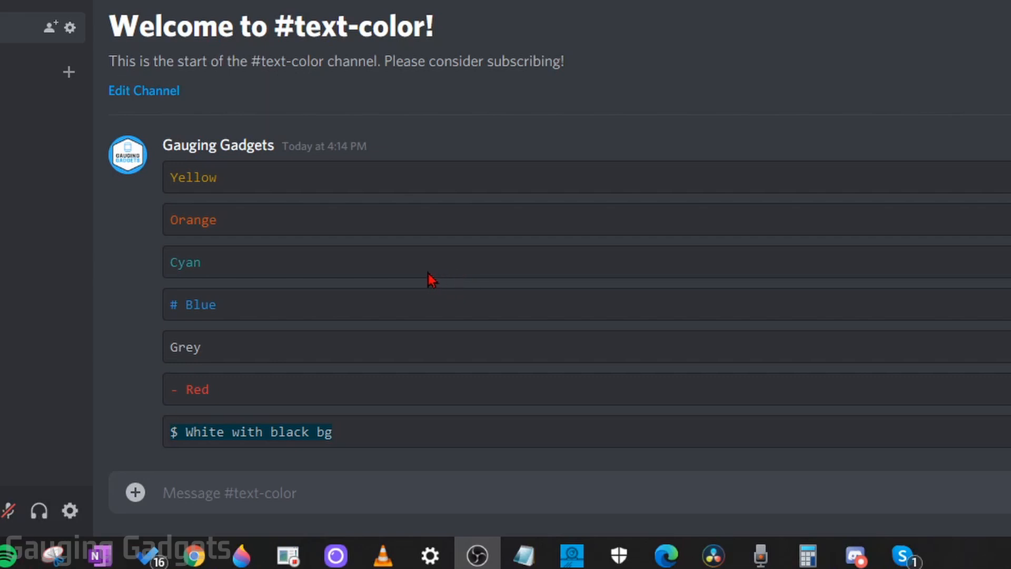
- Switch to the Discord desktop app and view the #text-color channel's coloured messages
{"action": "scroll", "scroll_direction": "up", "scroll_amount": 3}
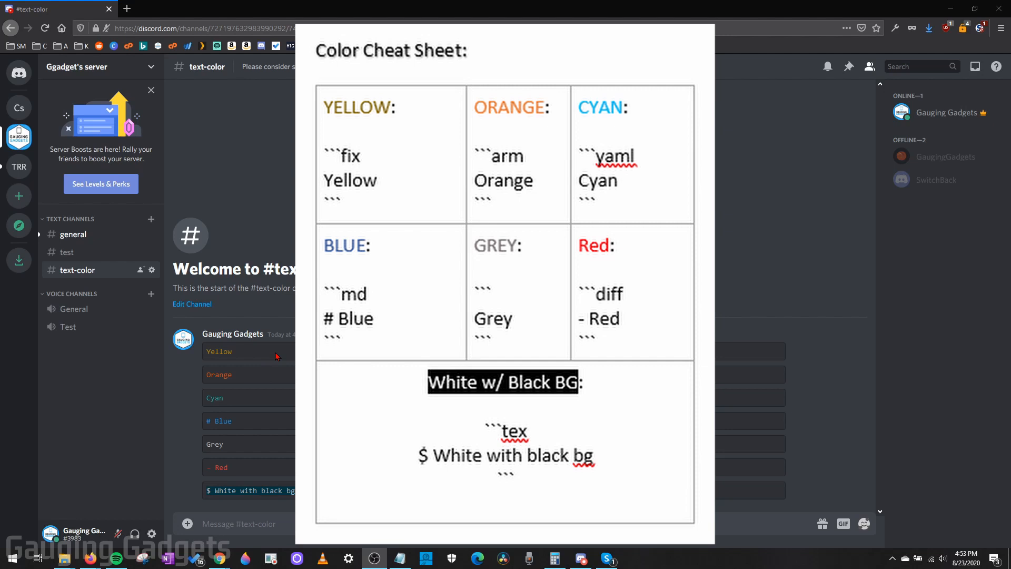
{"action": "mouse_move", "coordinate": [281, 405]}
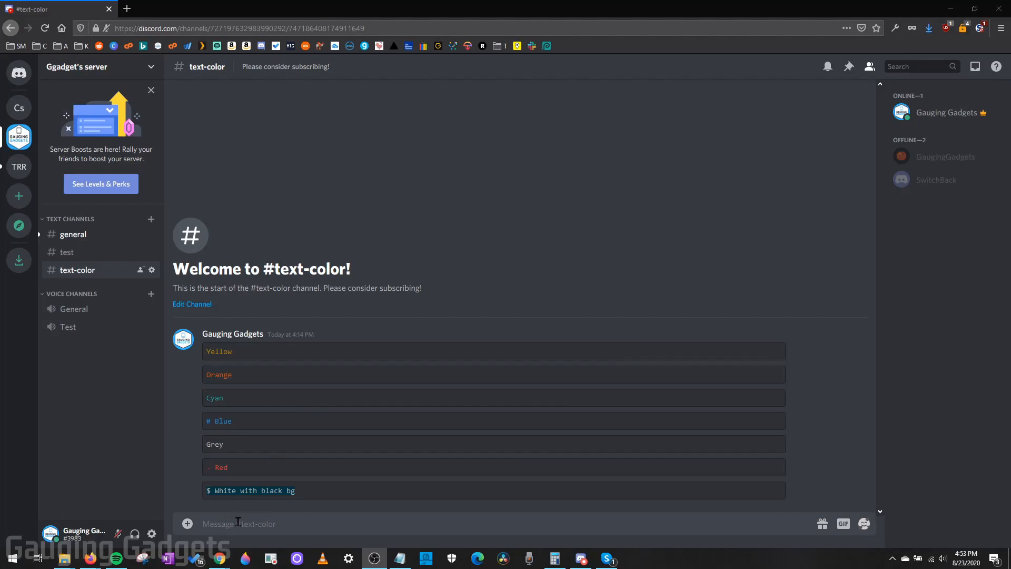
{"action": "mouse_move", "coordinate": [236, 445]}
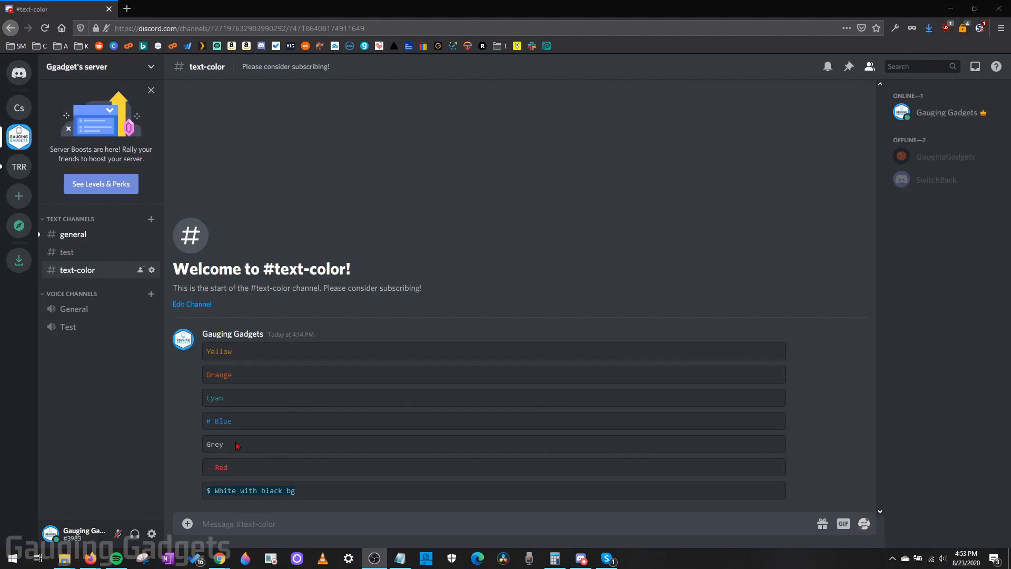
{"action": "mouse_move", "coordinate": [342, 434]}
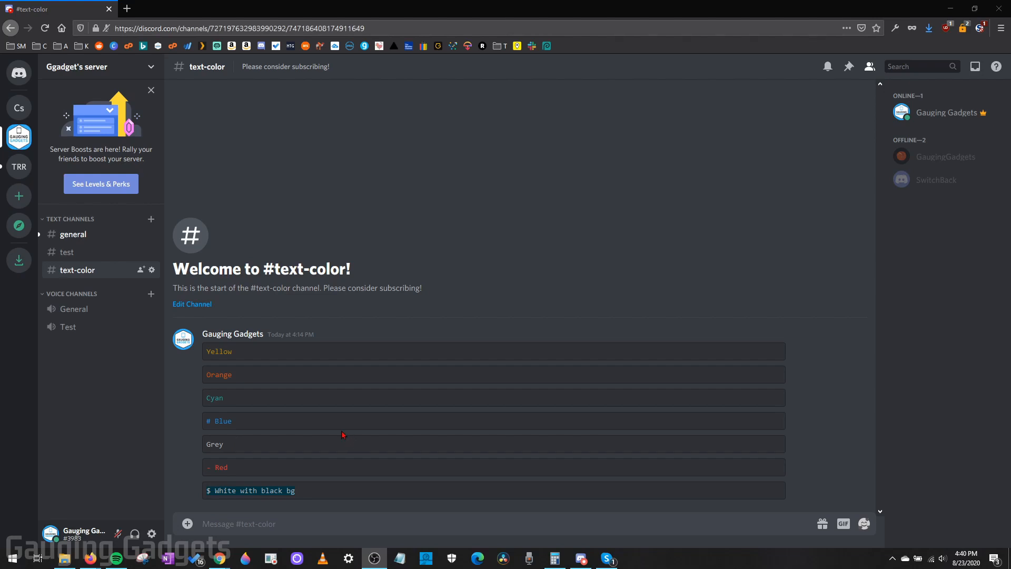
{"action": "mouse_move", "coordinate": [274, 365]}
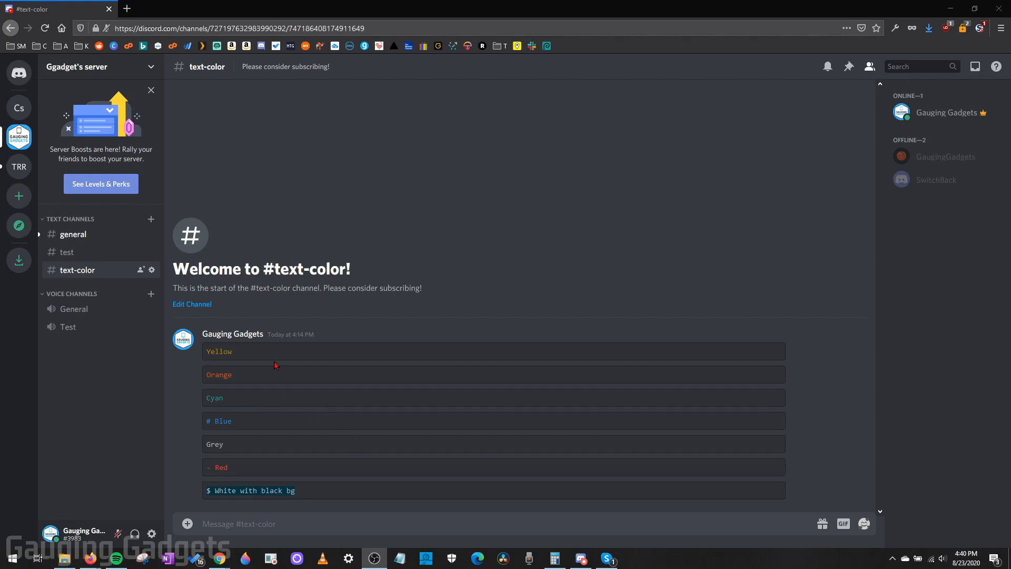
{"action": "mouse_move", "coordinate": [286, 405]}
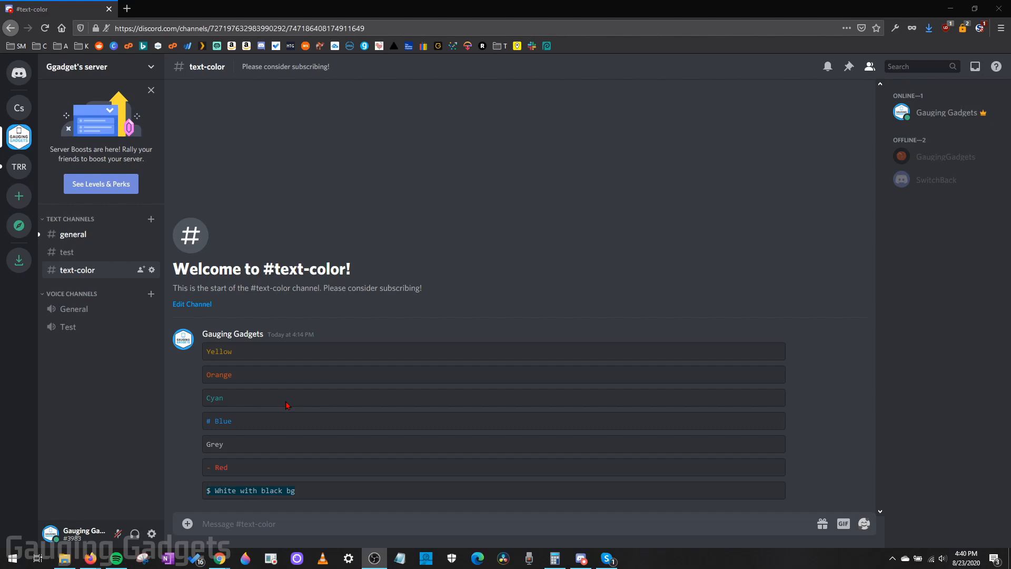
{"action": "mouse_move", "coordinate": [320, 411]}
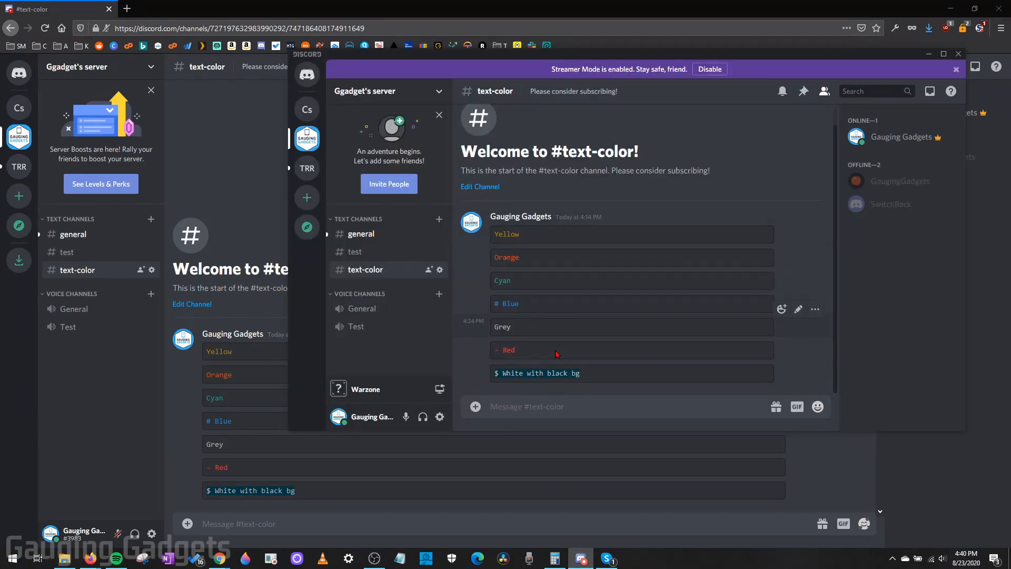
{"action": "mouse_move", "coordinate": [556, 244]}
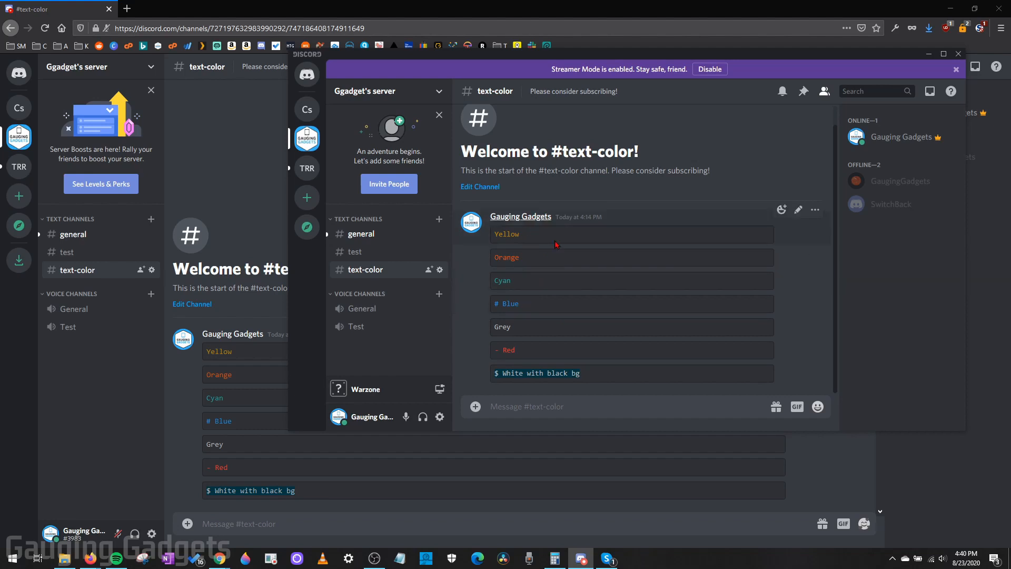
{"action": "mouse_move", "coordinate": [546, 291]}
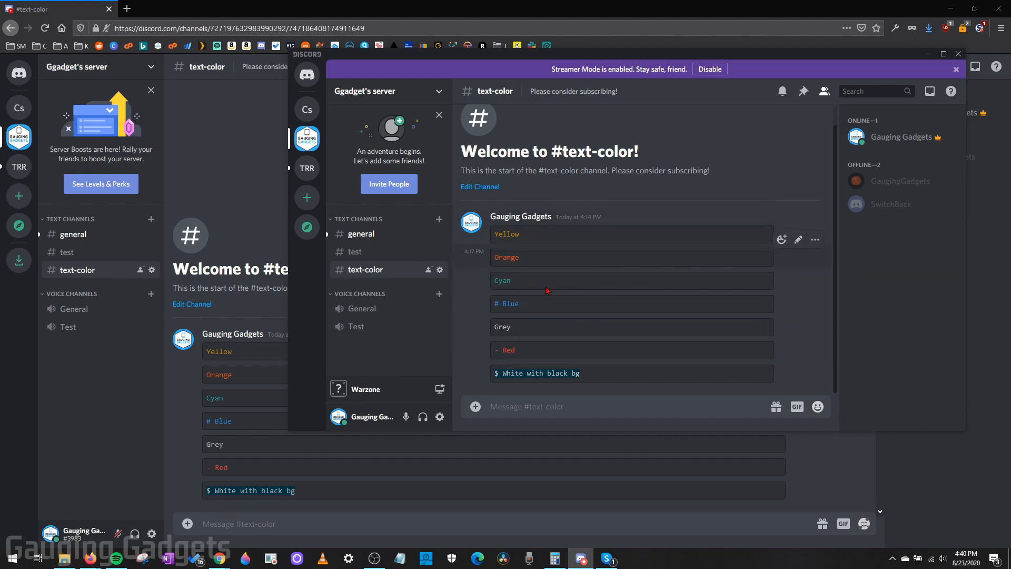
{"action": "left_click", "coordinate": [943, 53]}
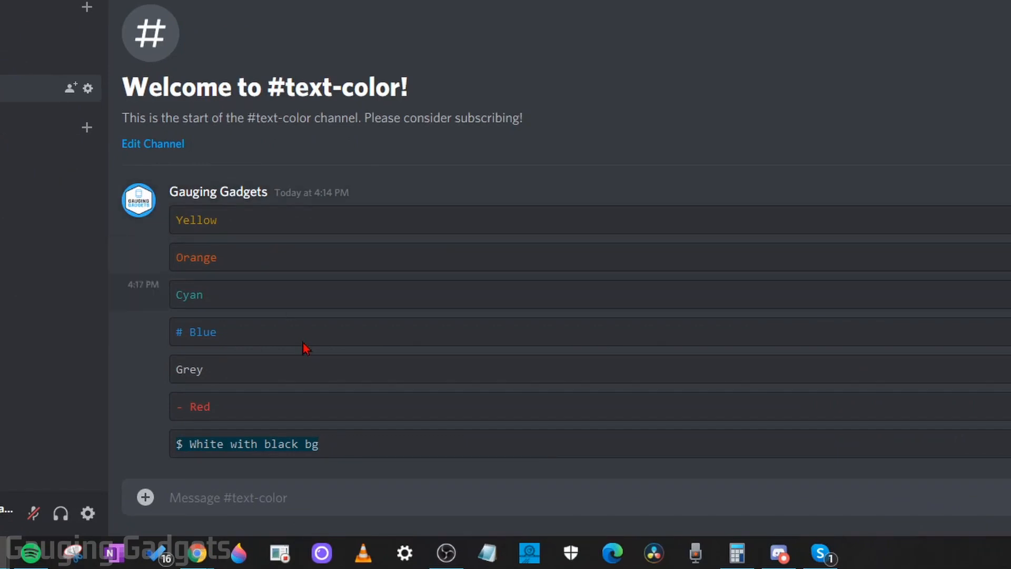
{"action": "mouse_move", "coordinate": [353, 444]}
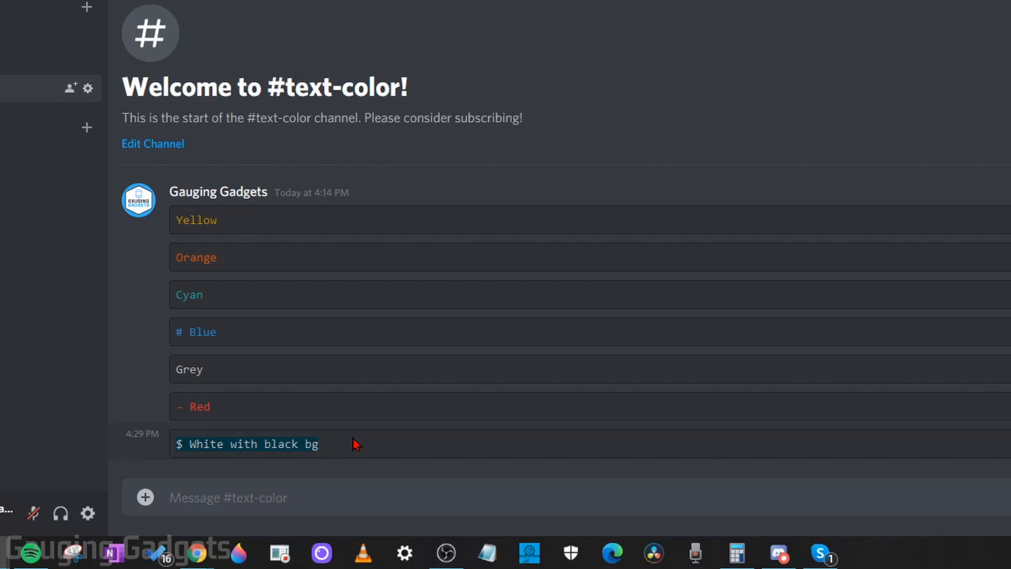
{"action": "mouse_move", "coordinate": [385, 436]}
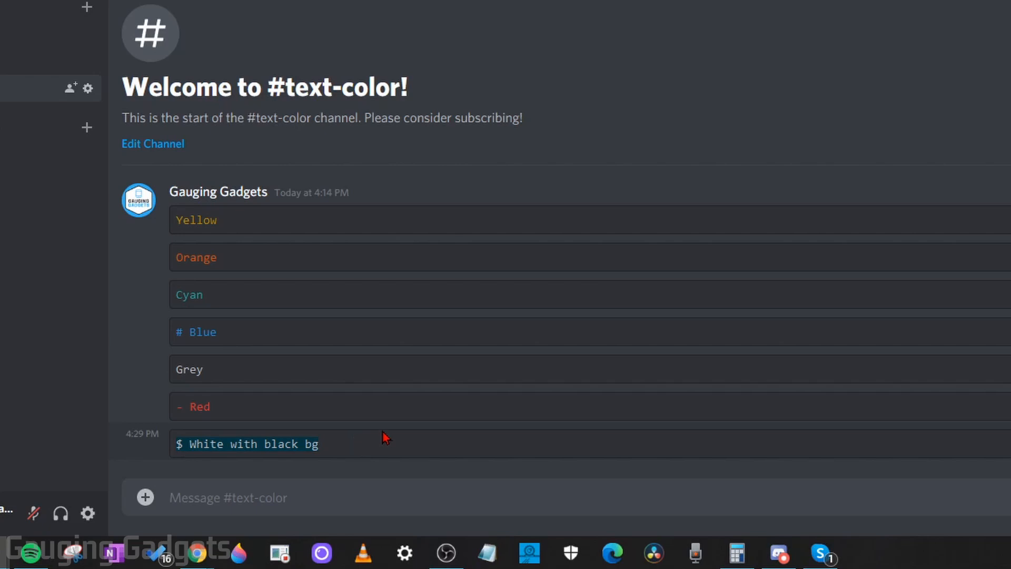
{"action": "mouse_move", "coordinate": [371, 431]}
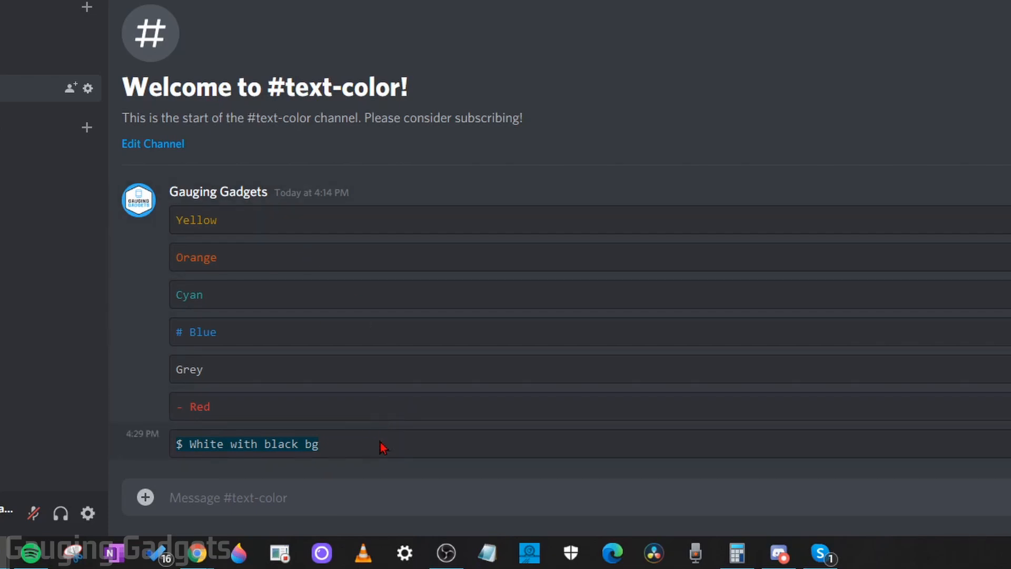
{"action": "mouse_move", "coordinate": [296, 213]}
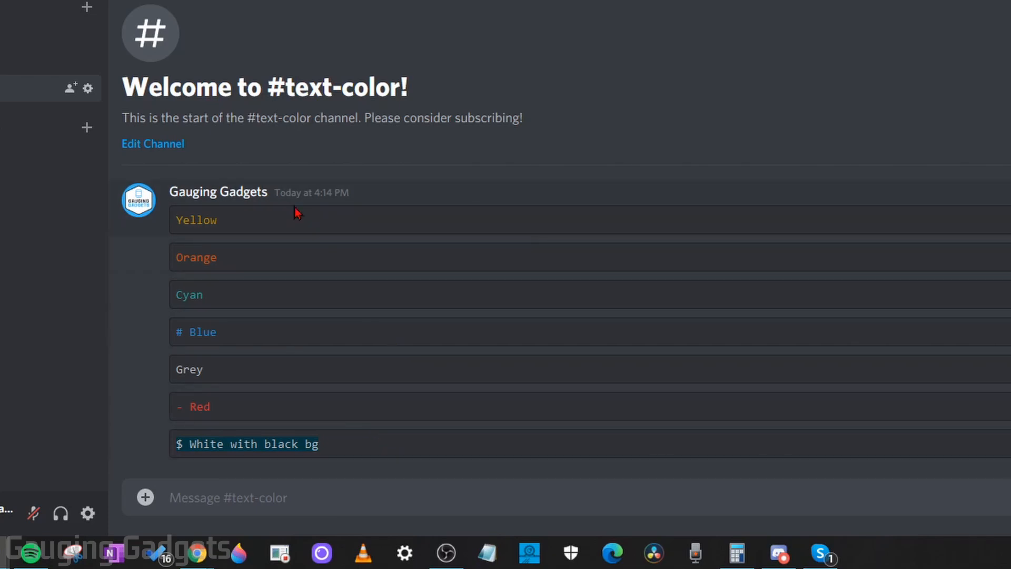
{"action": "mouse_move", "coordinate": [256, 235]}
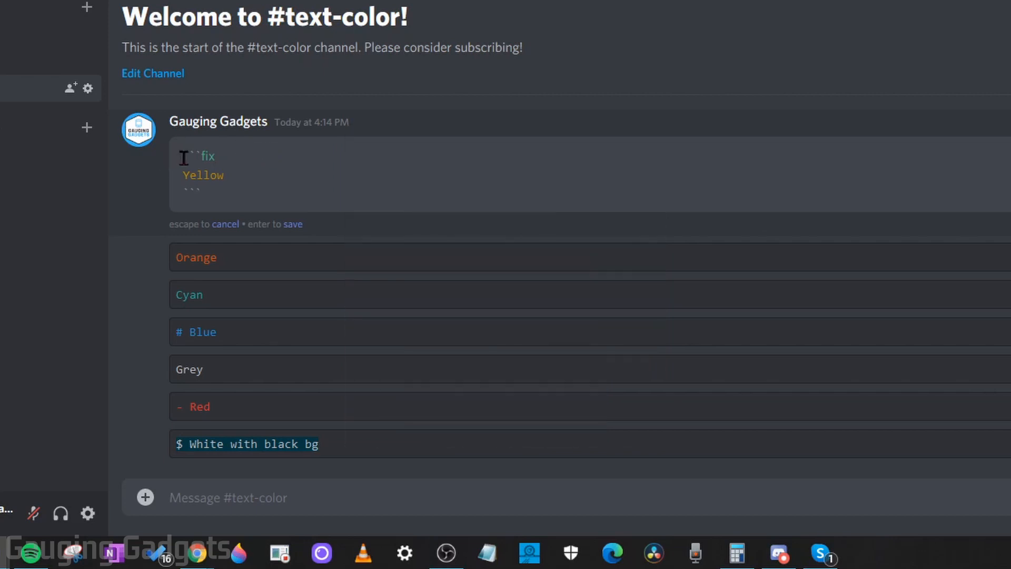
- Double-click the 'fix' language tag in the Yellow message's code block
{"action": "double_click", "coordinate": [210, 155]}
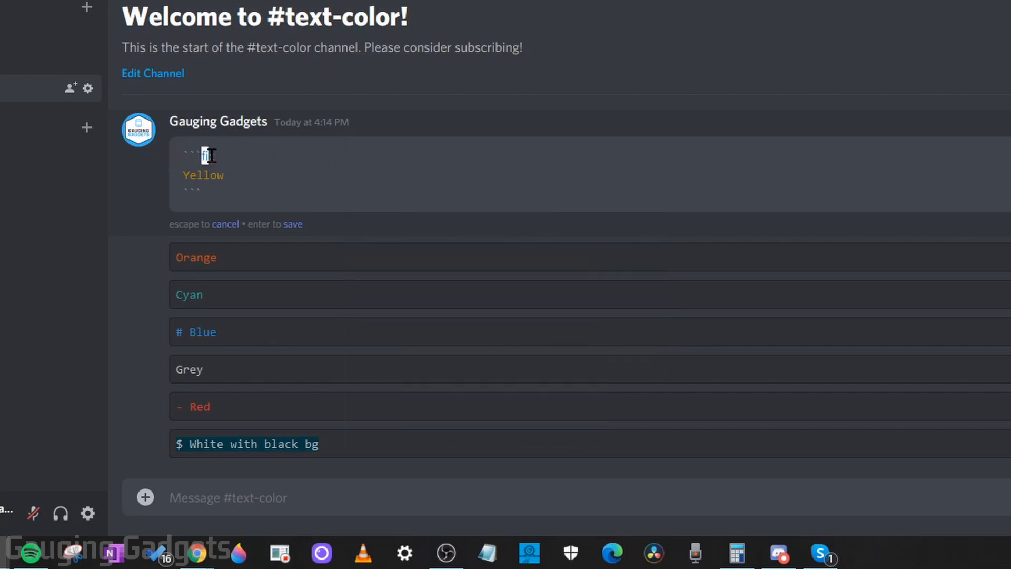
{"action": "double_click", "coordinate": [207, 156]}
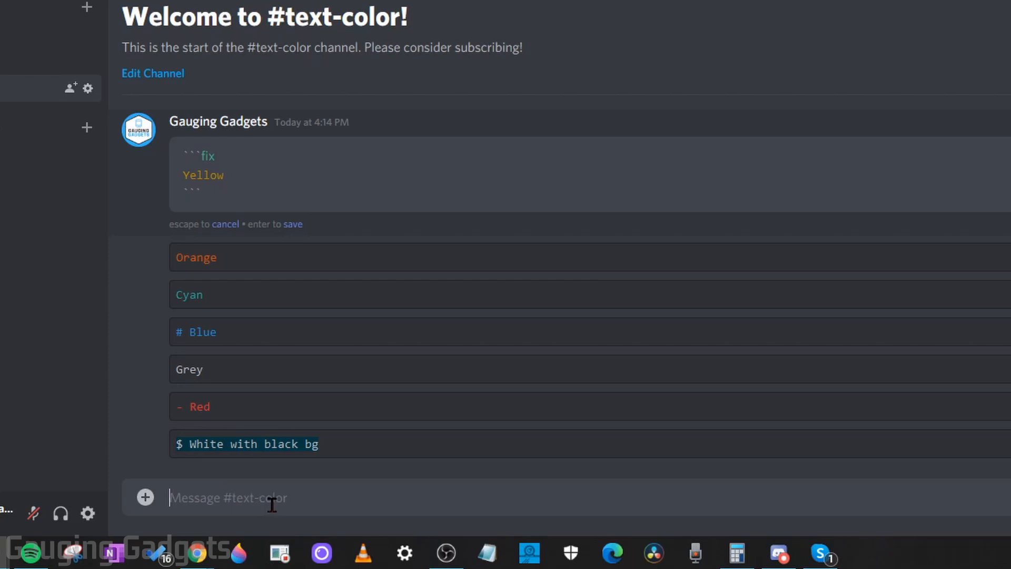
{"action": "mouse_move", "coordinate": [436, 485]}
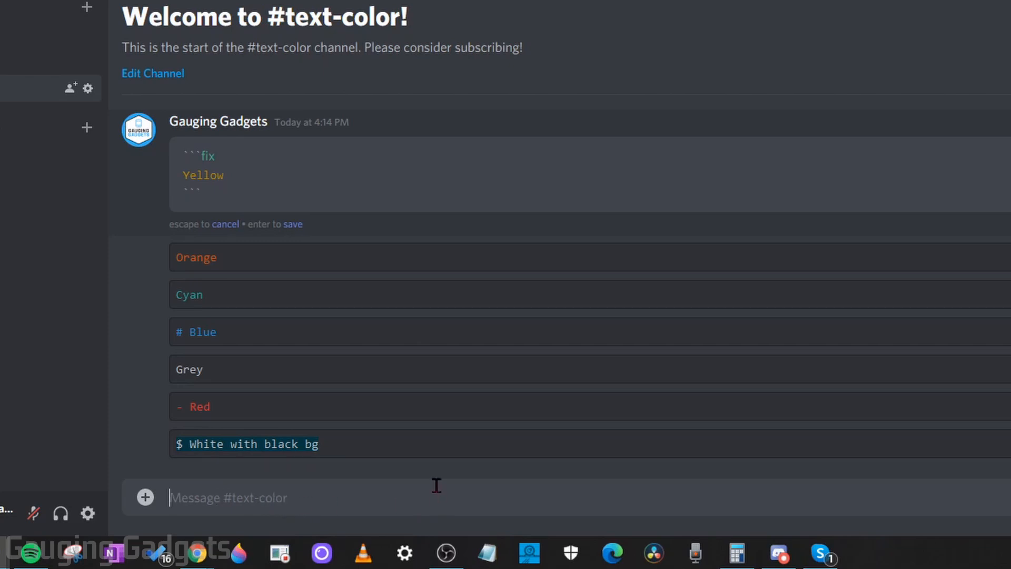
- Send a ```fix code block containing 'Subscribe now' to produce yellow text
{"action": "type", "text": "```"}
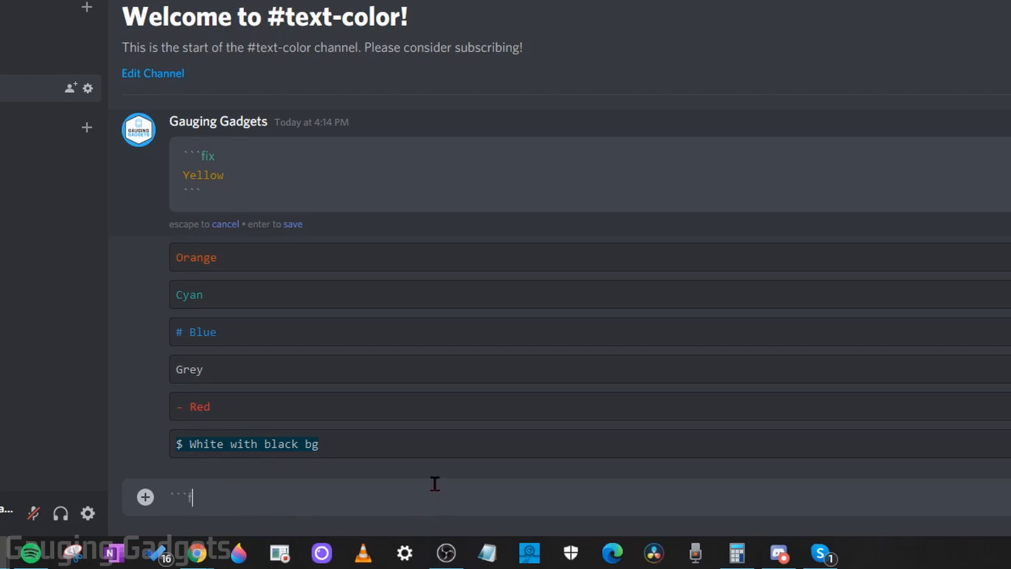
{"action": "type", "text": "fix"}
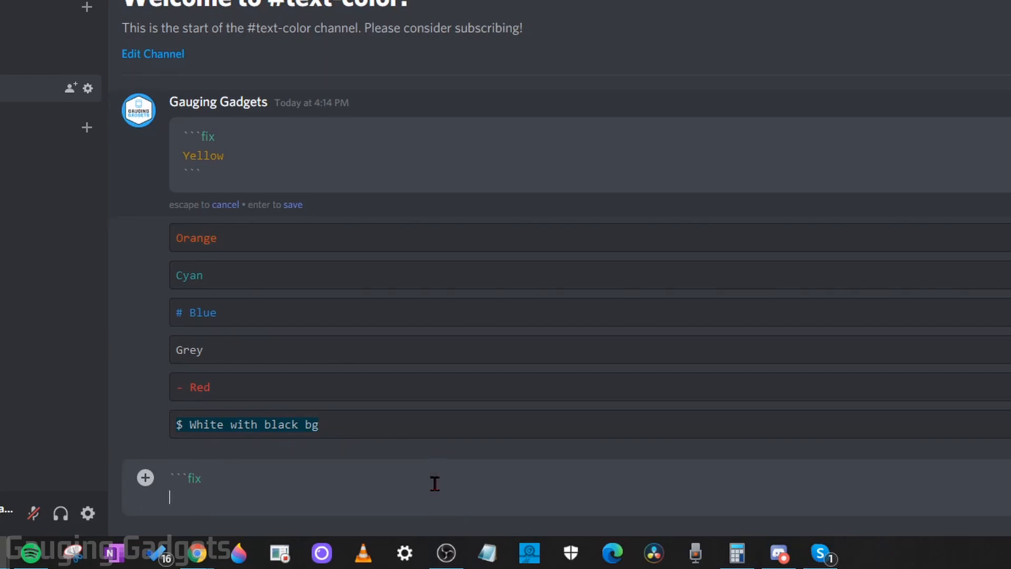
{"action": "type", "text": "Subscribe"}
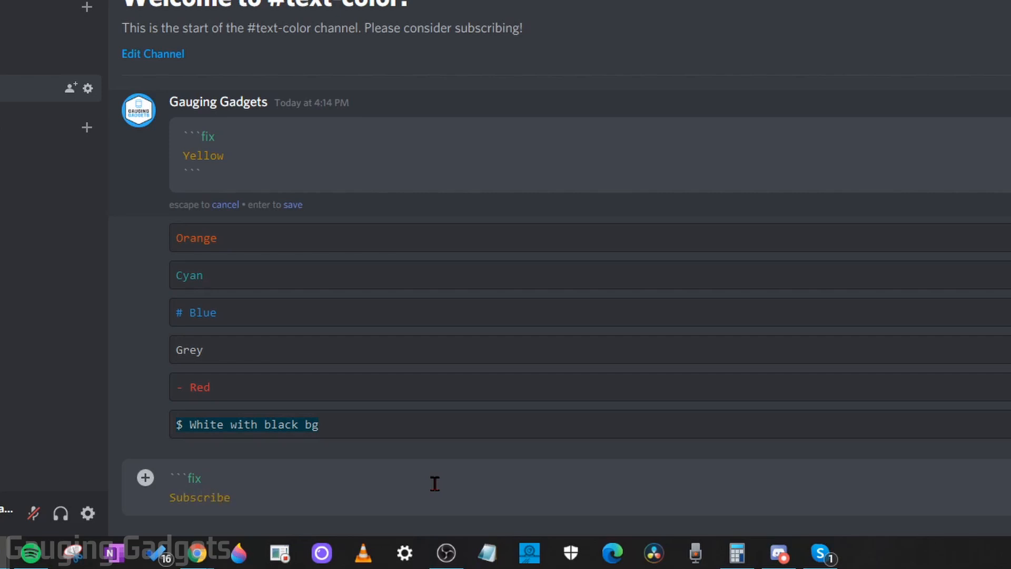
{"action": "type", "text": "now"}
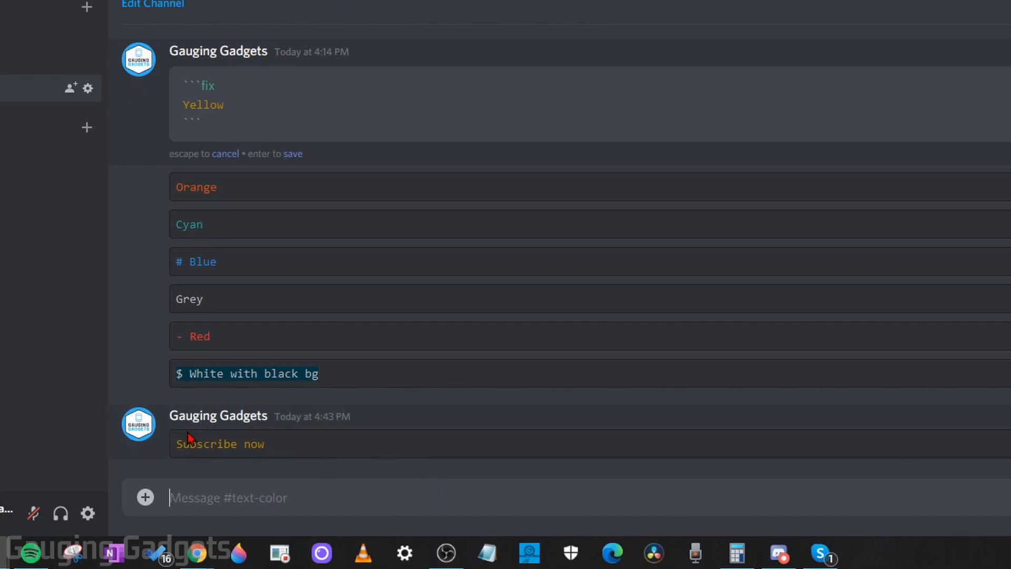
{"action": "mouse_move", "coordinate": [226, 451]}
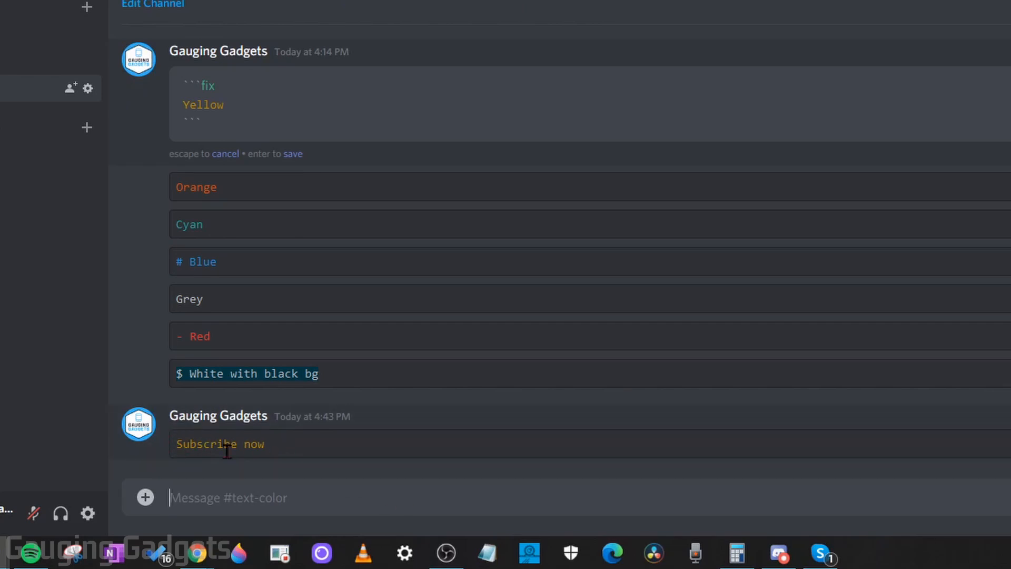
{"action": "key", "text": "Enter"}
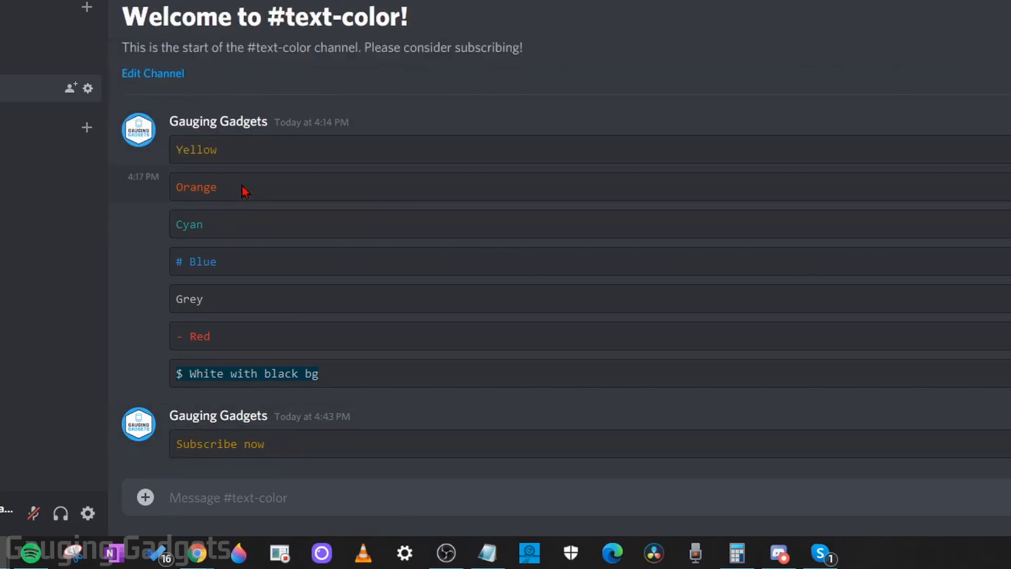
{"action": "mouse_move", "coordinate": [572, 189]}
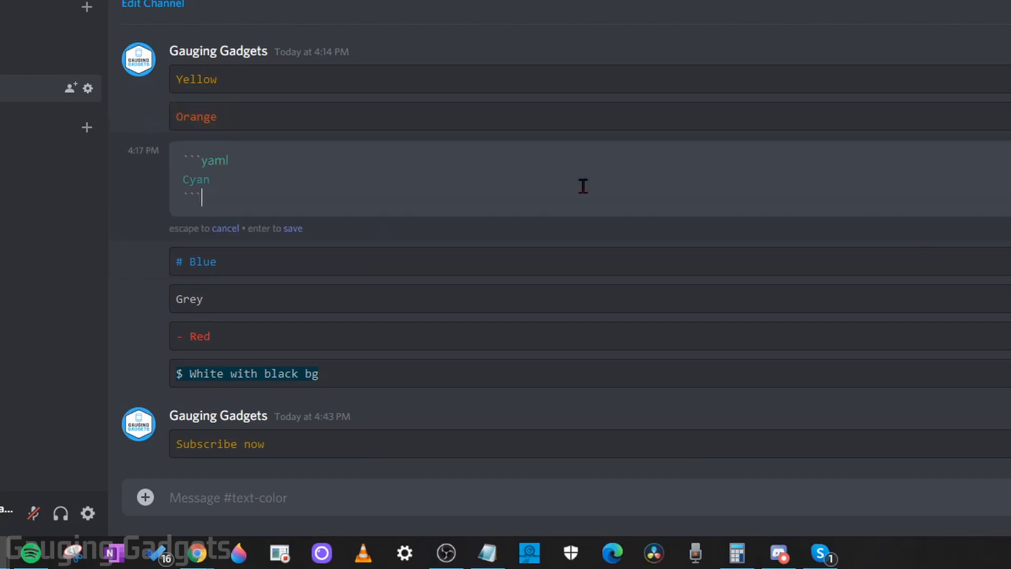
{"action": "mouse_move", "coordinate": [229, 159]}
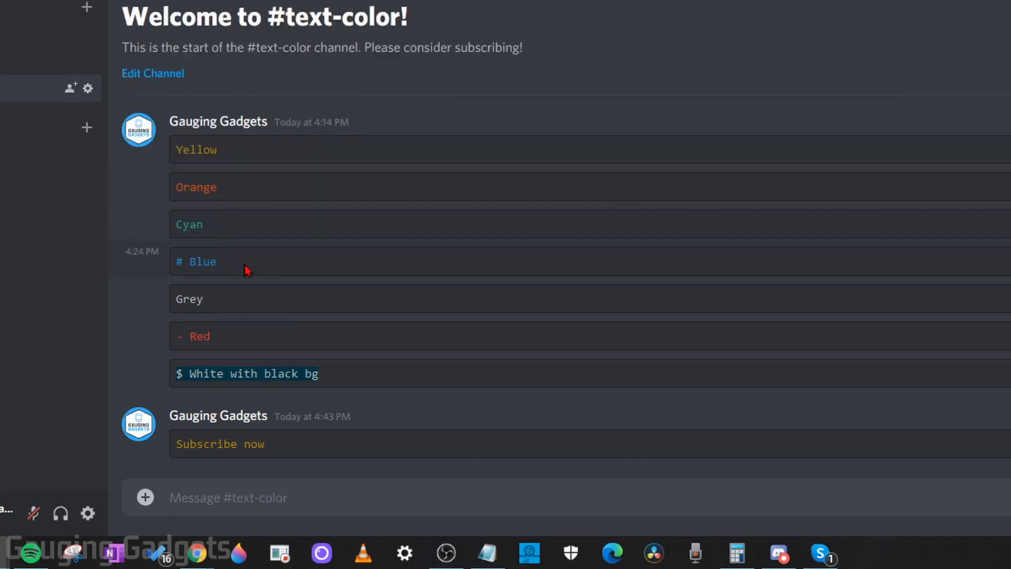
{"action": "mouse_move", "coordinate": [260, 371]}
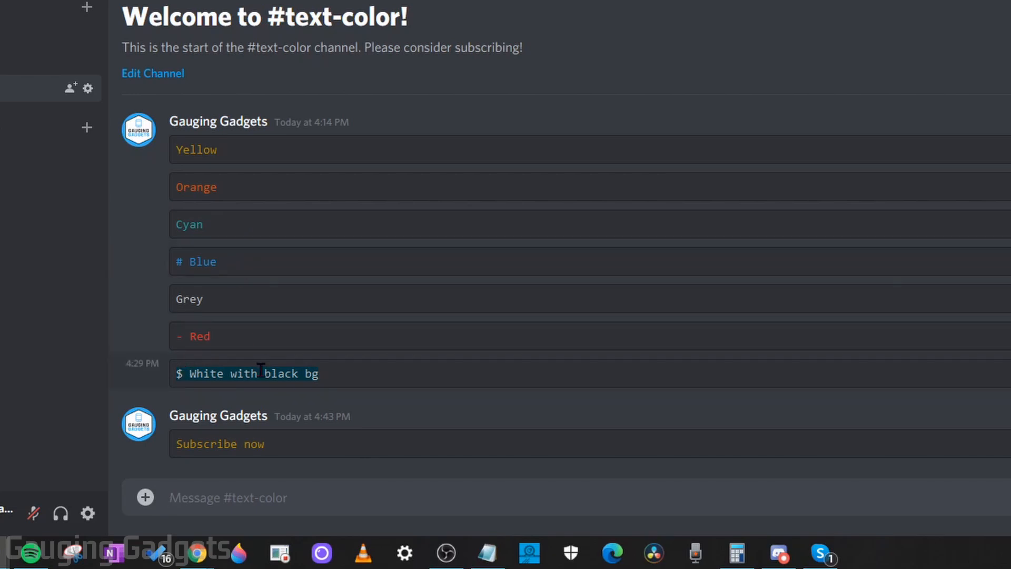
{"action": "mouse_move", "coordinate": [248, 355]}
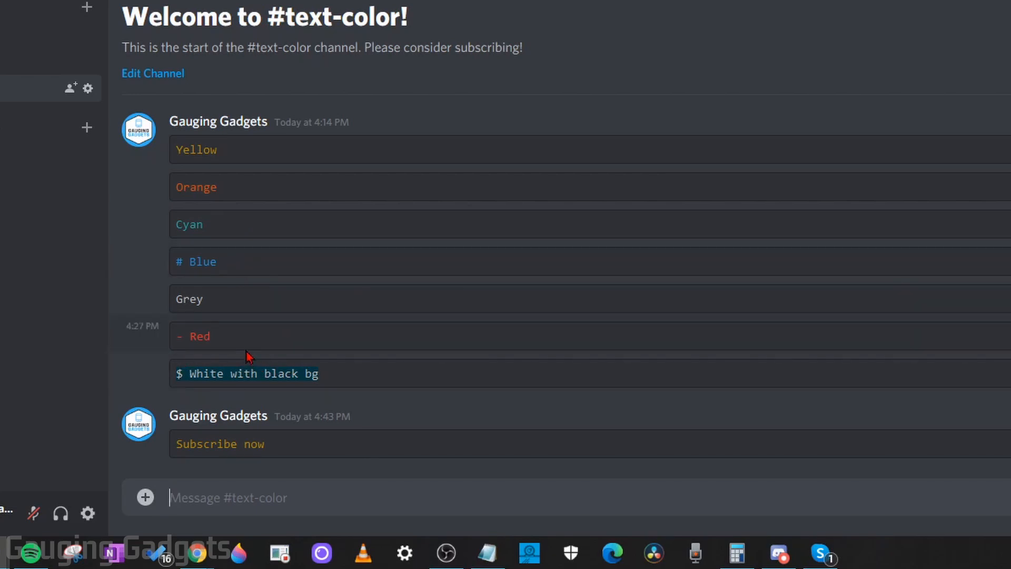
{"action": "mouse_move", "coordinate": [244, 310]}
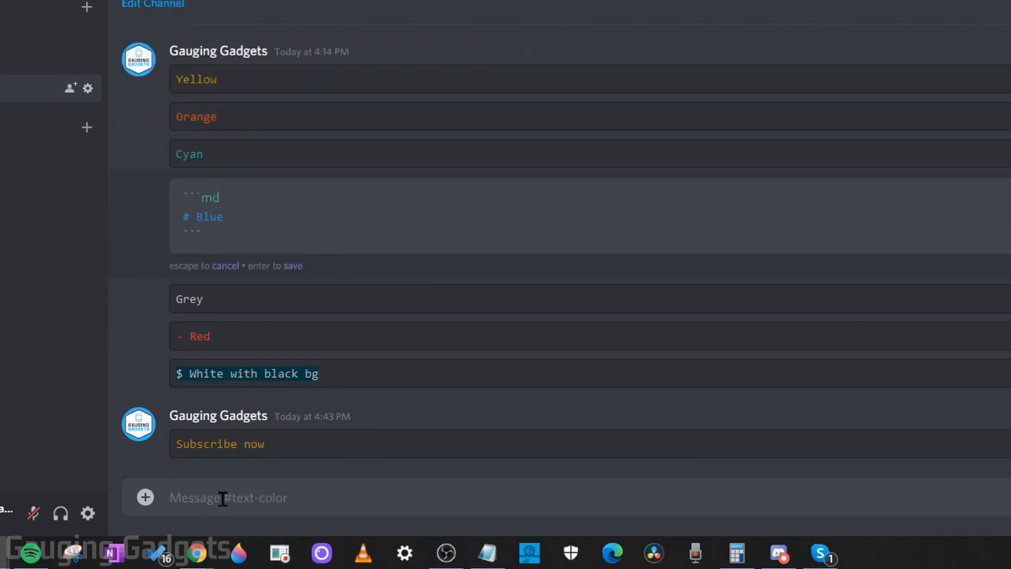
{"action": "mouse_move", "coordinate": [392, 498]}
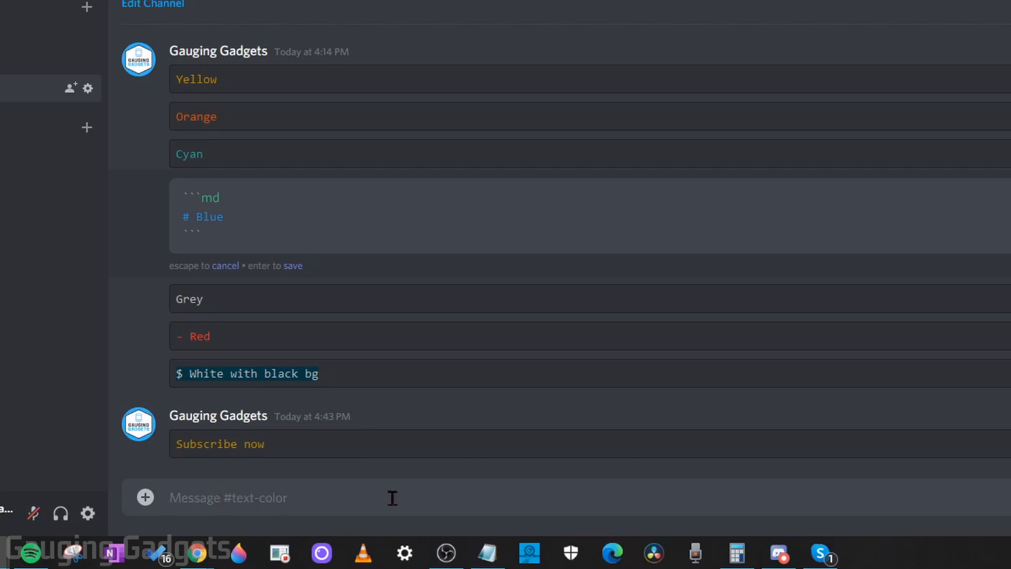
- Send an md code block reading '# Subcribe Now' for blue text
{"action": "type", "text": "```md"}
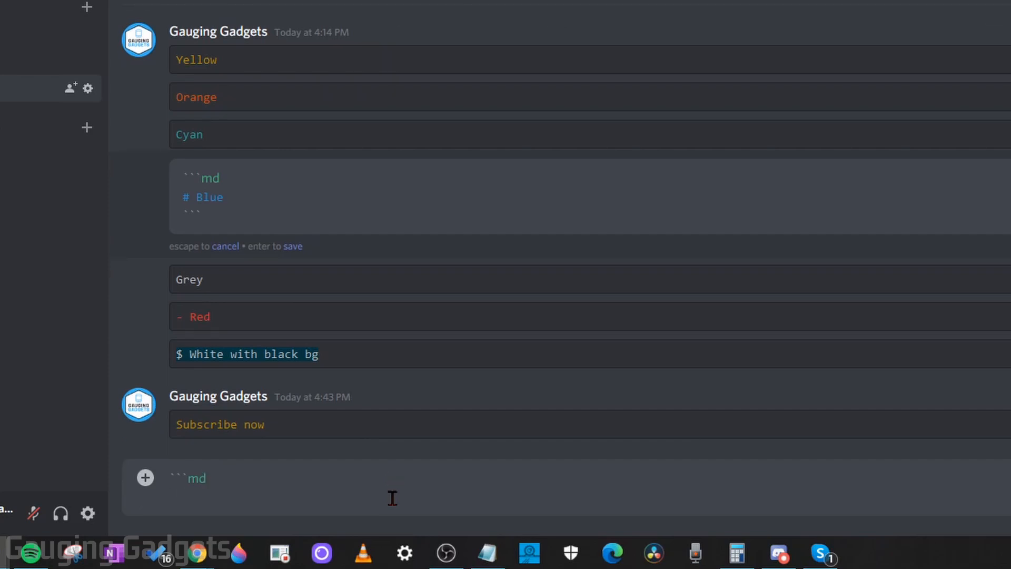
{"action": "mouse_move", "coordinate": [290, 510]}
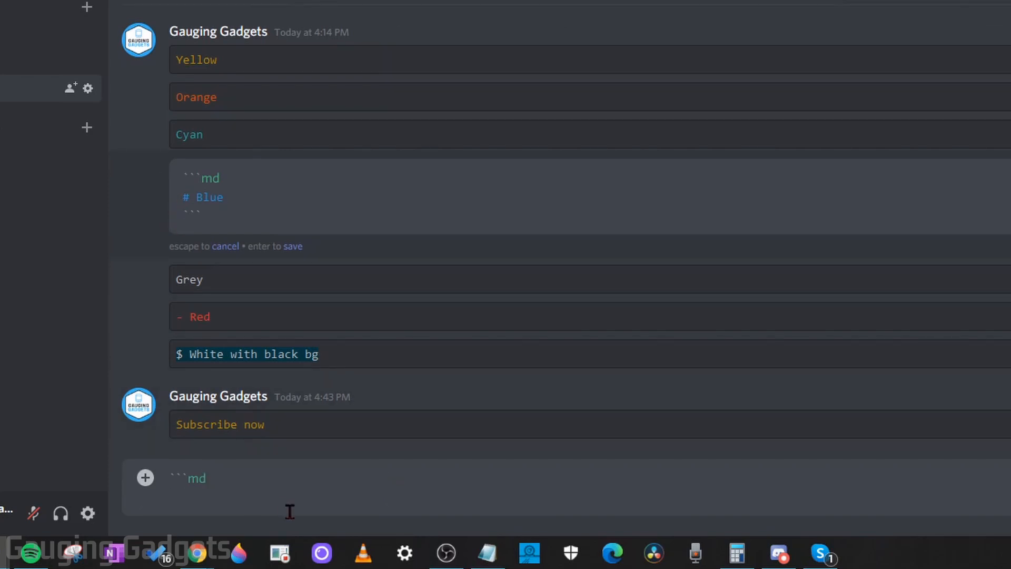
{"action": "type", "text": "#"}
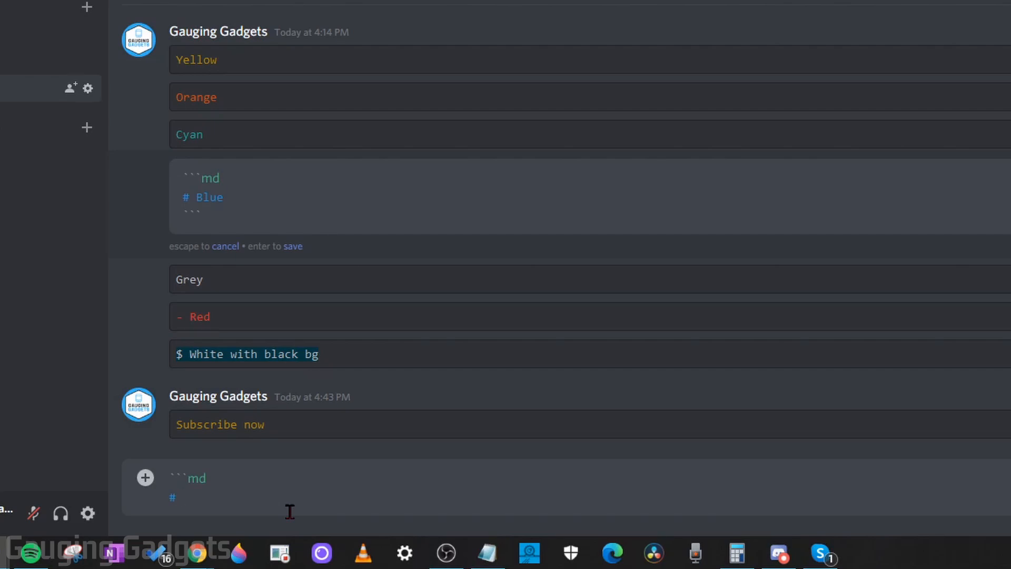
{"action": "type", "text": "Subcr"}
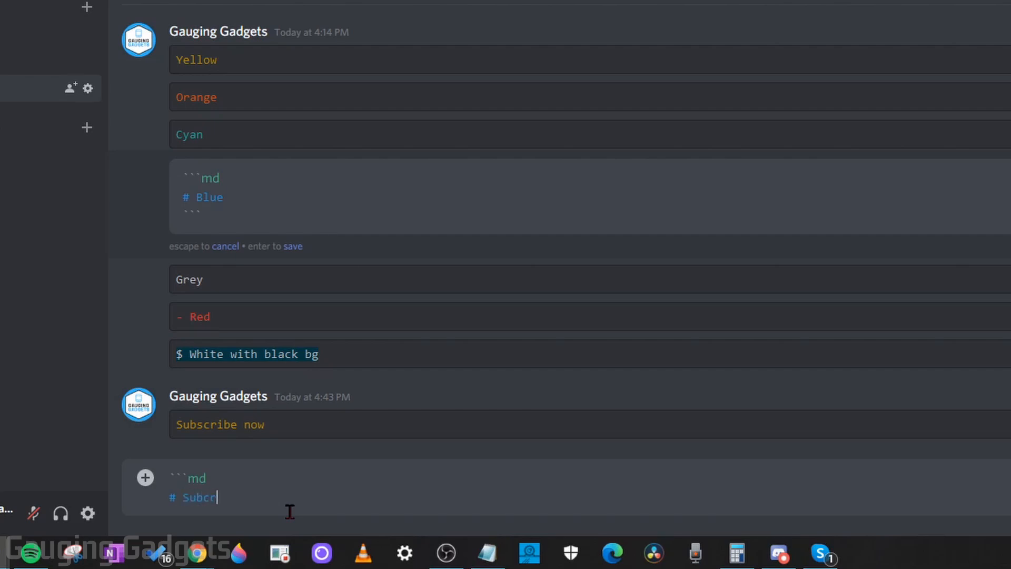
{"action": "type", "text": "ibe Now"}
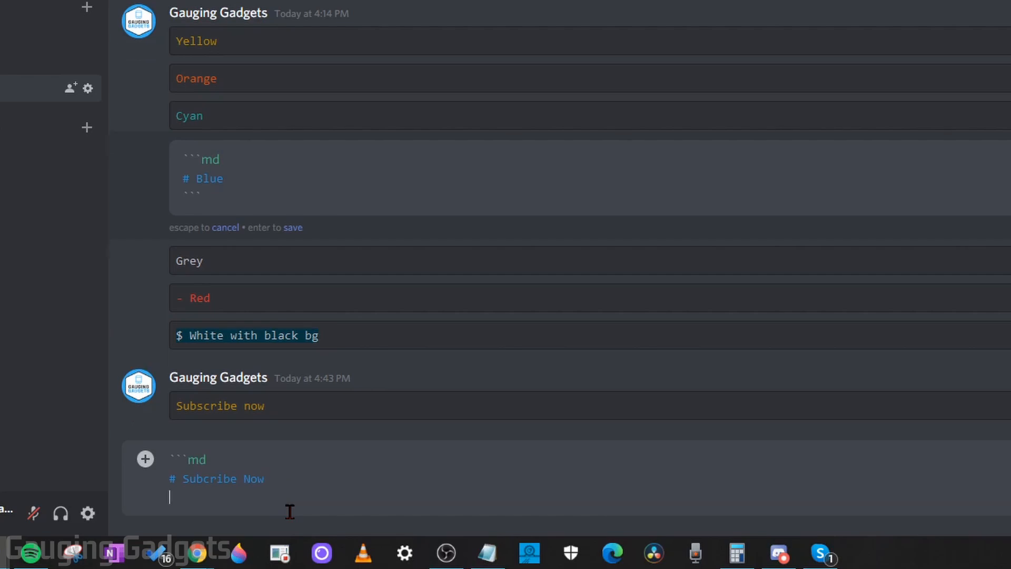
{"action": "type", "text": "```"}
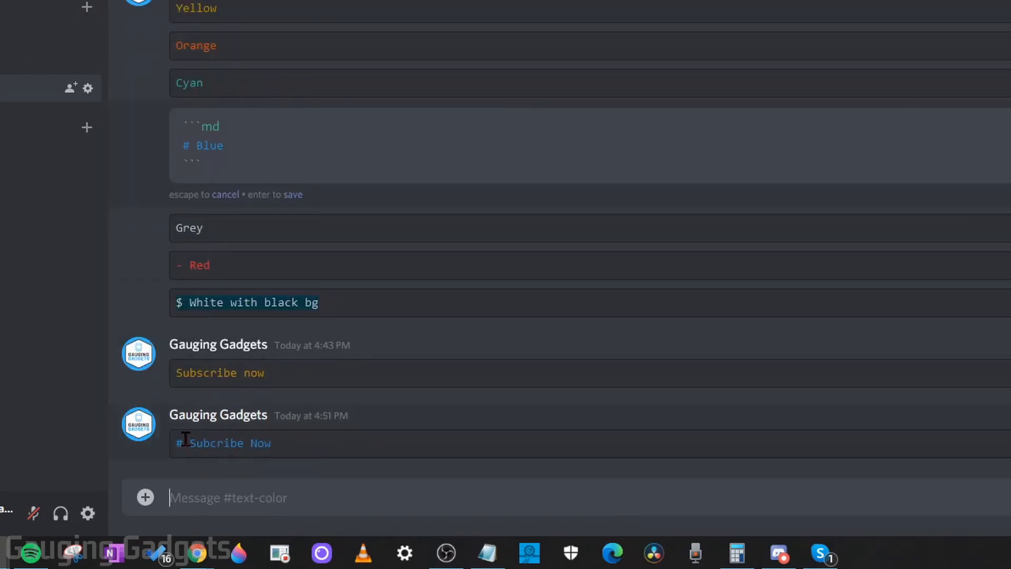
{"action": "mouse_move", "coordinate": [262, 445]}
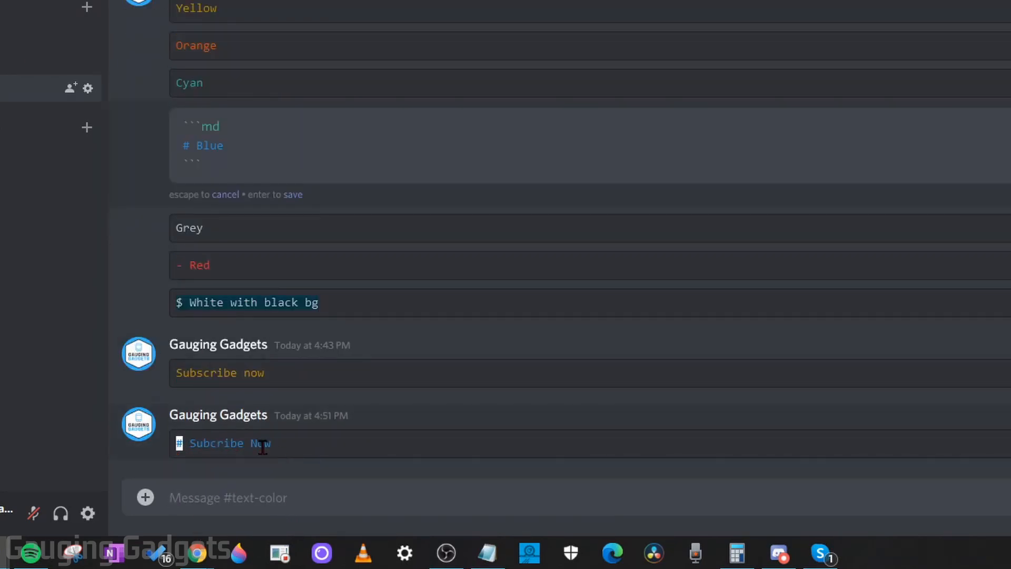
{"action": "mouse_move", "coordinate": [288, 459]}
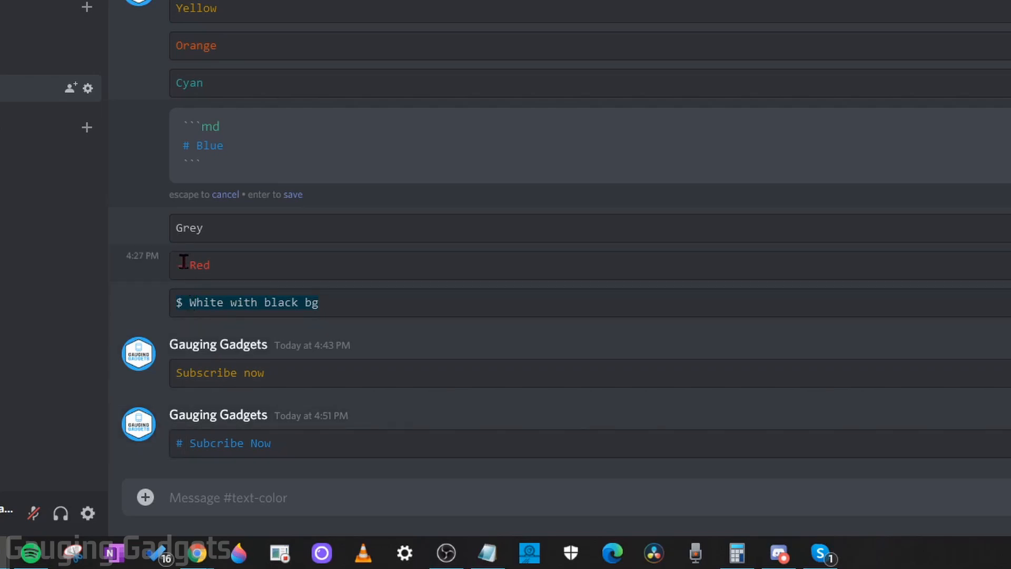
{"action": "mouse_move", "coordinate": [265, 337]}
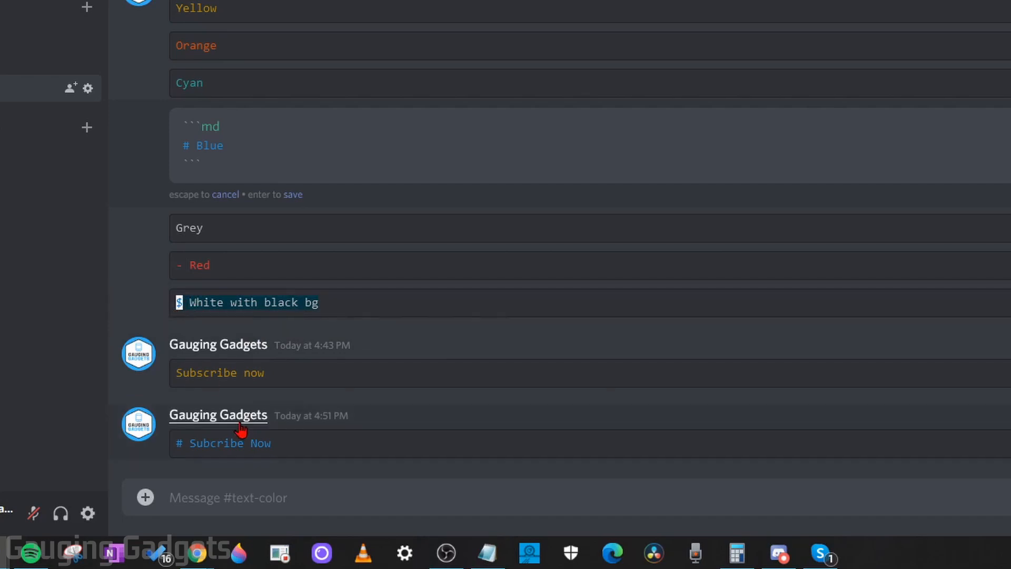
- Send a tex code block reading '$ Subscribe Now' for white-on-black text
{"action": "scroll", "scroll_direction": "up", "scroll_amount": 3}
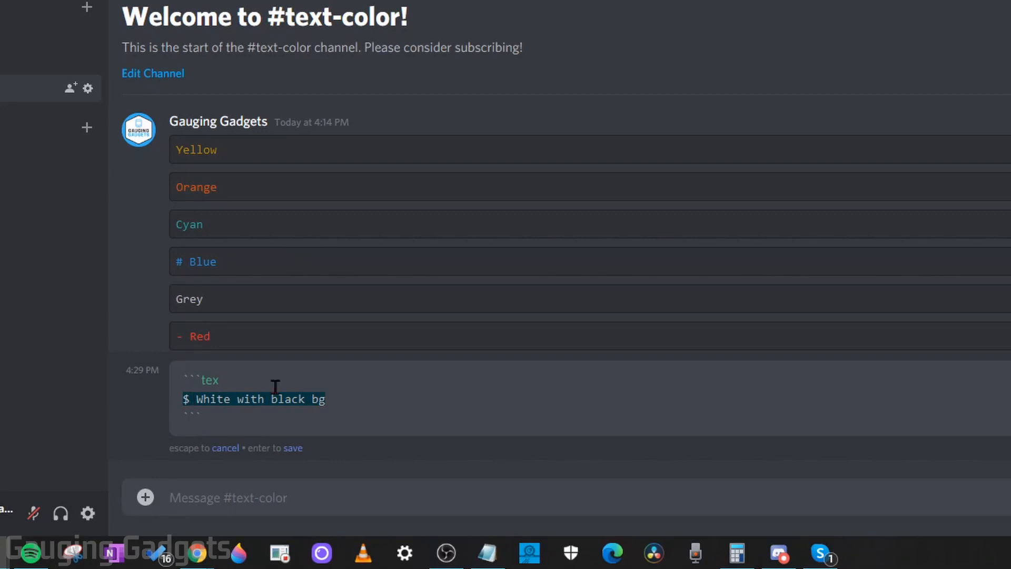
{"action": "mouse_move", "coordinate": [195, 497]}
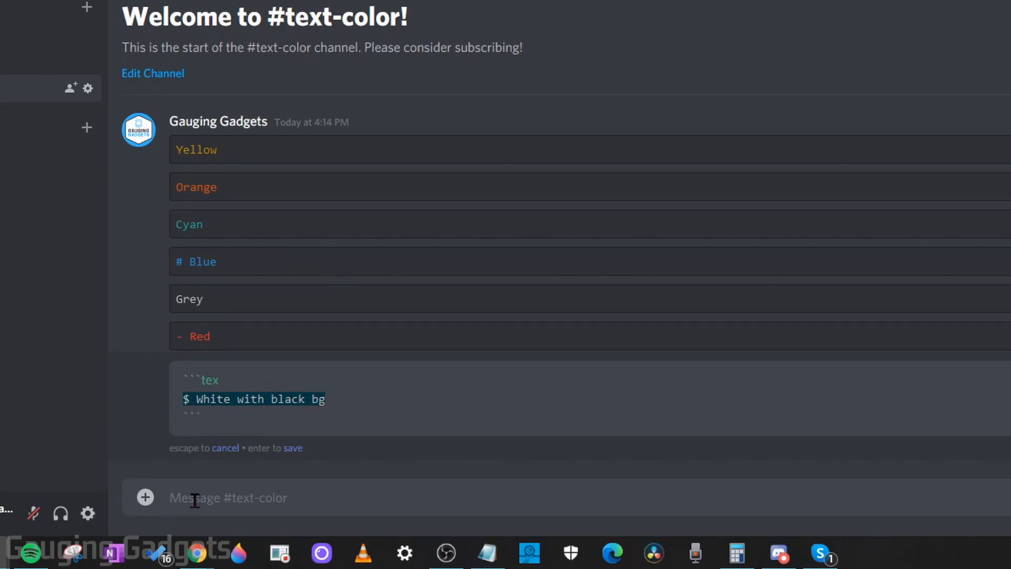
{"action": "type", "text": "```tex"}
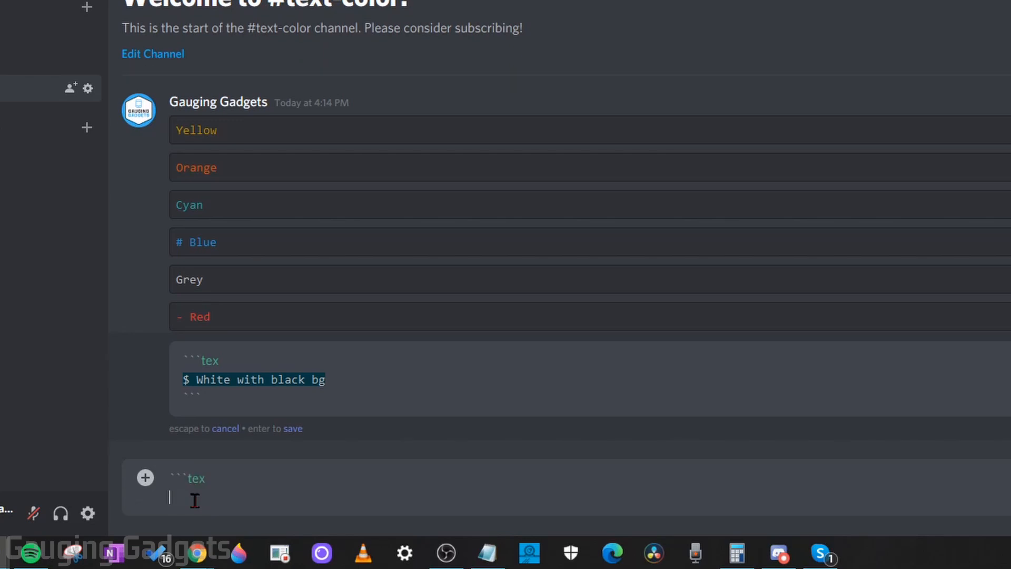
{"action": "type", "text": "$"}
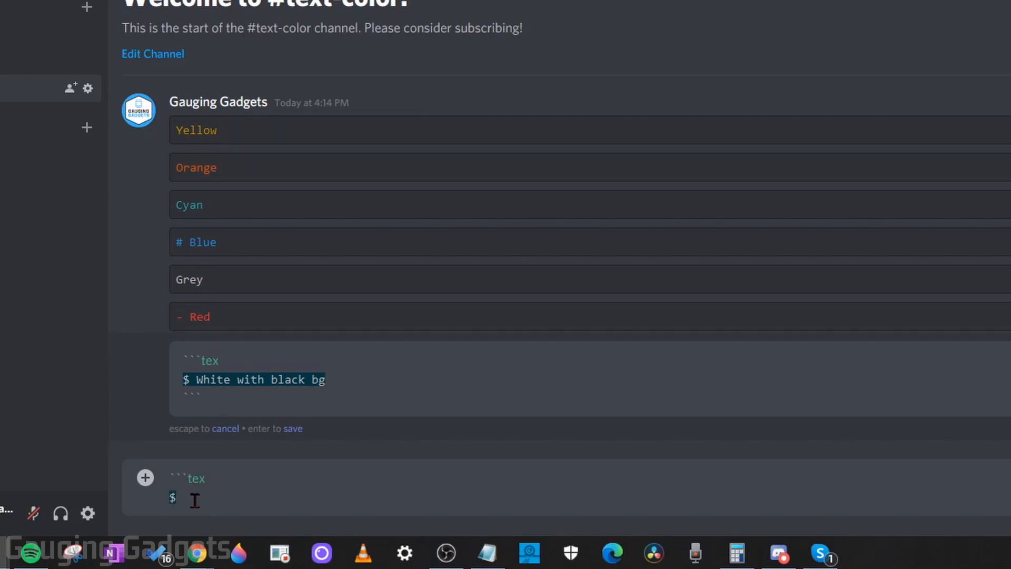
{"action": "type", "text": "Su"}
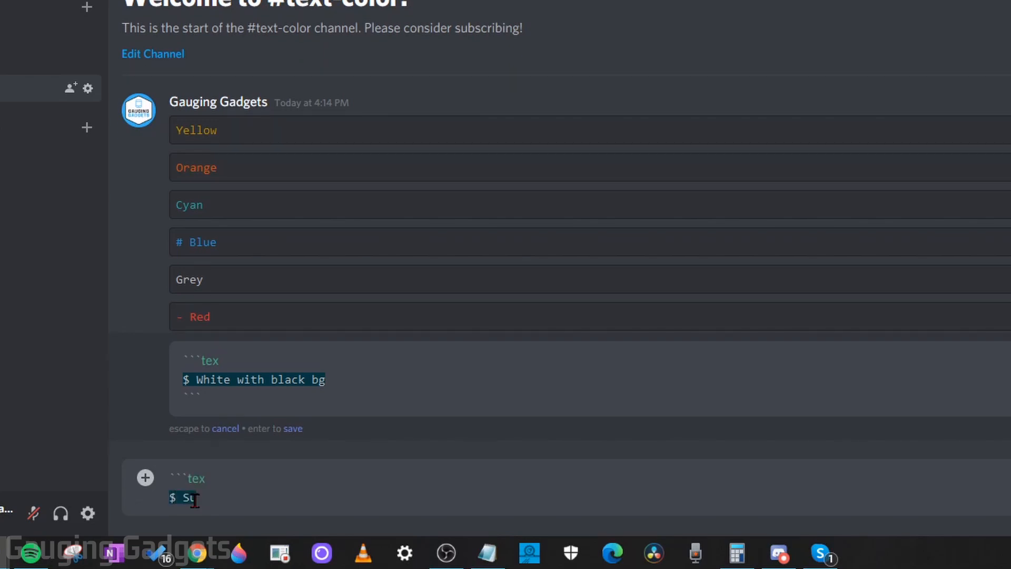
{"action": "type", "text": "bscribe Now"}
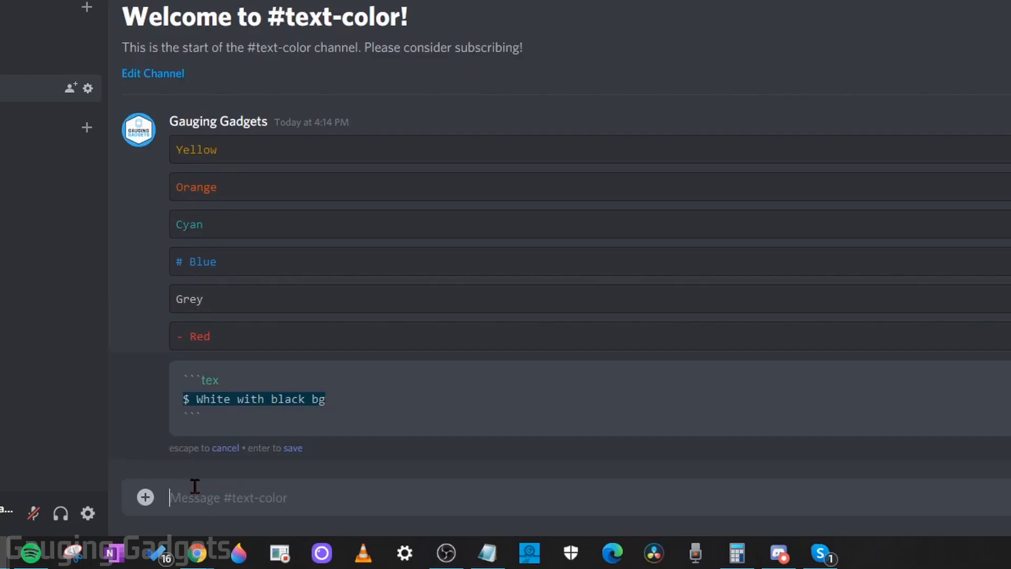
{"action": "scroll", "scroll_direction": "down", "scroll_amount": 3}
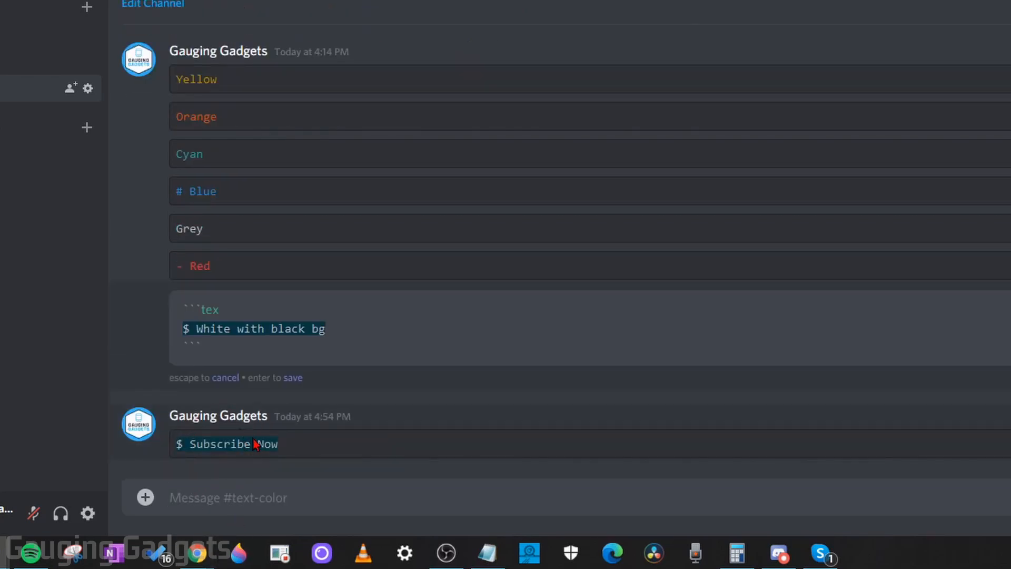